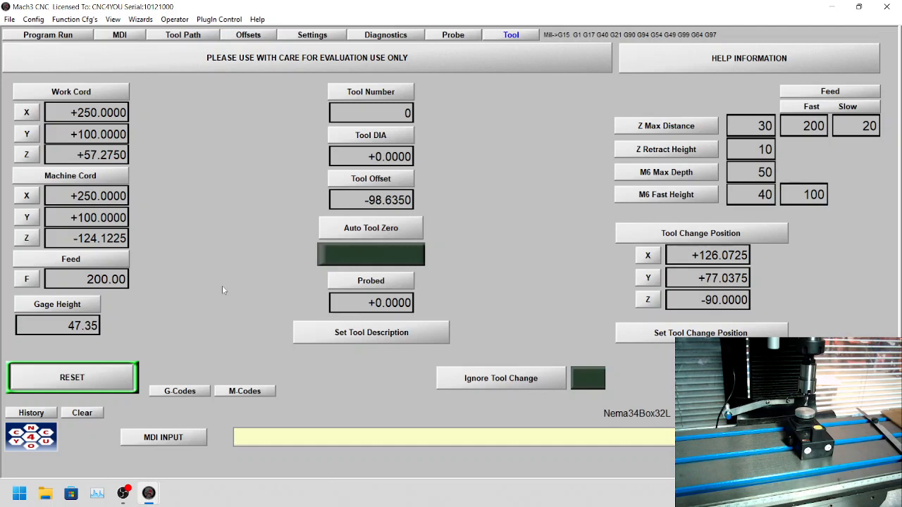
{"action": "mouse_move", "coordinate": [208, 291]}
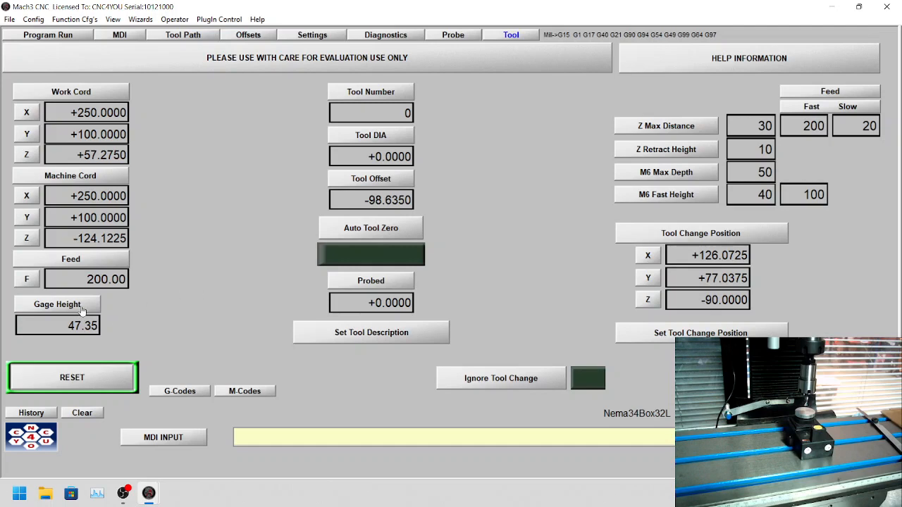
{"action": "mouse_move", "coordinate": [93, 330]}
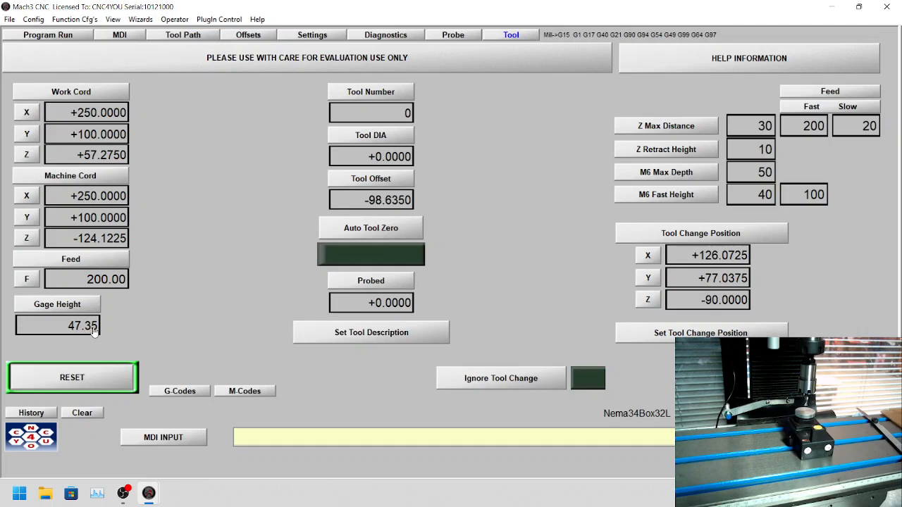
{"action": "mouse_move", "coordinate": [150, 329]}
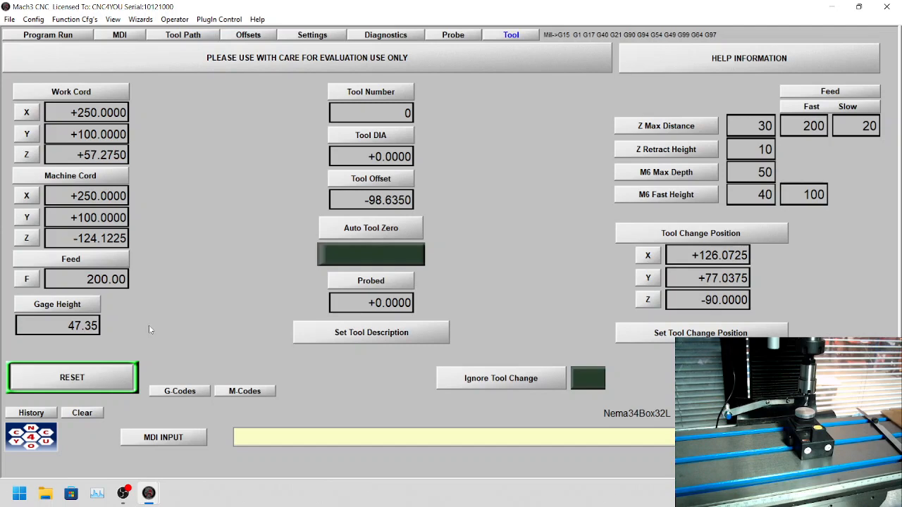
{"action": "mouse_move", "coordinate": [865, 148]}
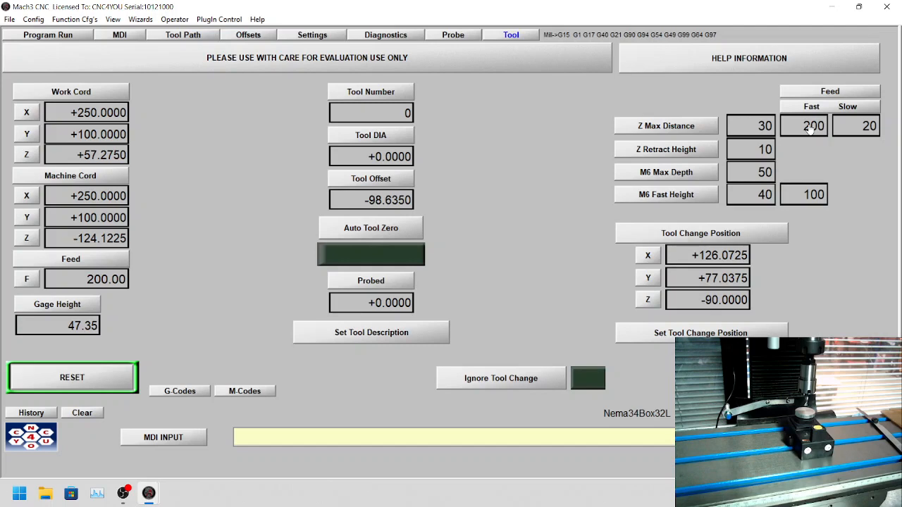
{"action": "mouse_move", "coordinate": [874, 128]}
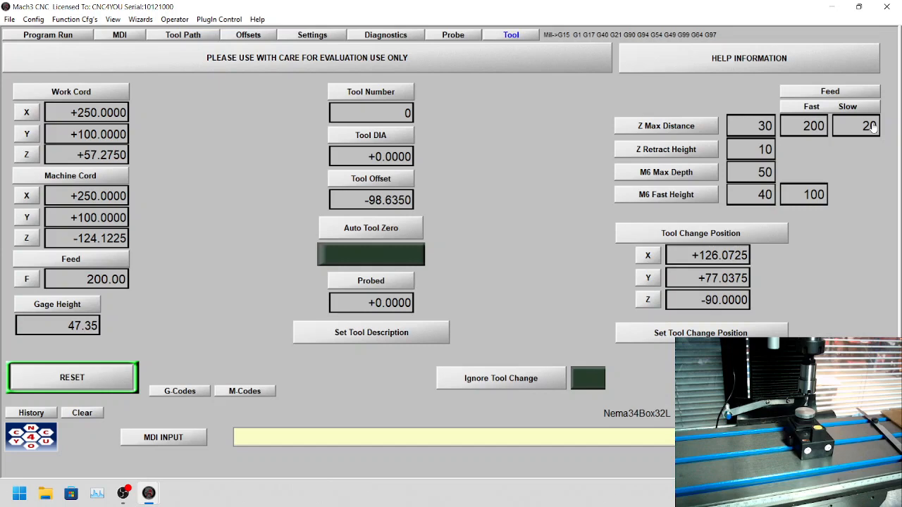
{"action": "mouse_move", "coordinate": [867, 176]}
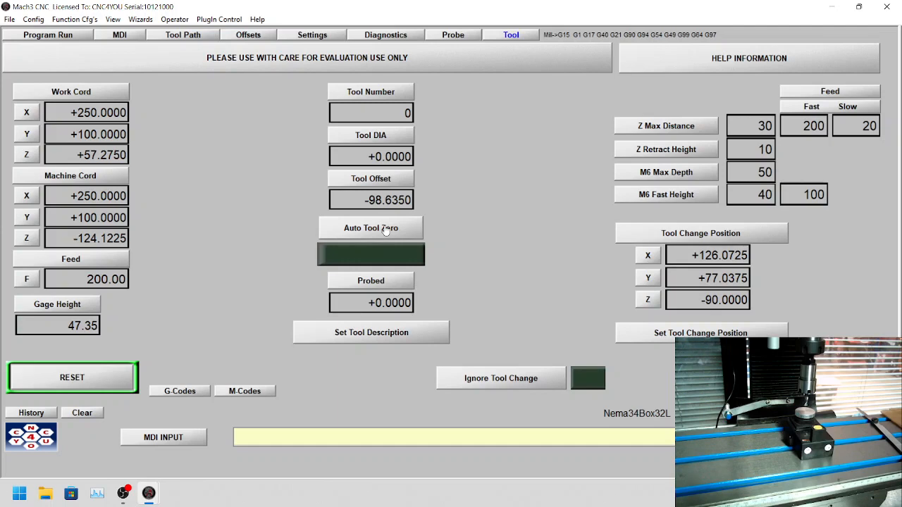
- Run Auto Tool Zero, confirming probe working and under the tool, with reference tool 0
{"action": "left_click", "coordinate": [371, 227]}
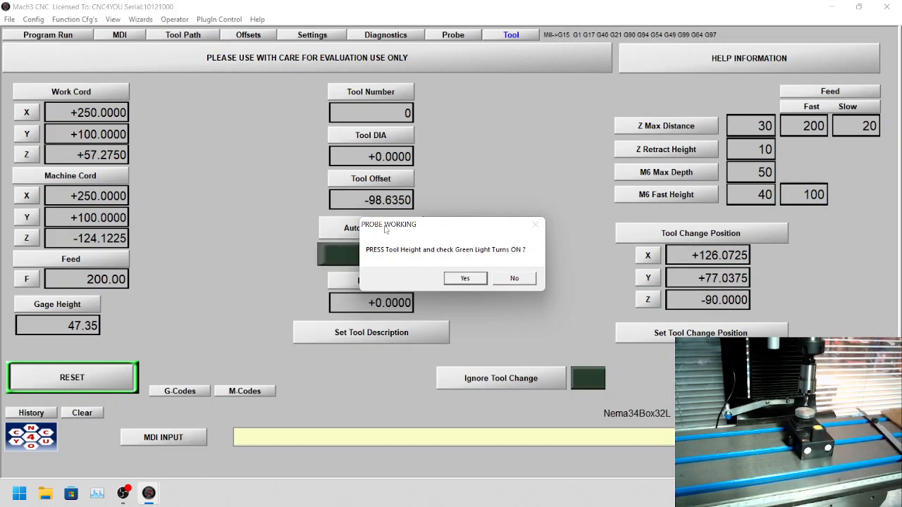
{"action": "left_click", "coordinate": [464, 278]}
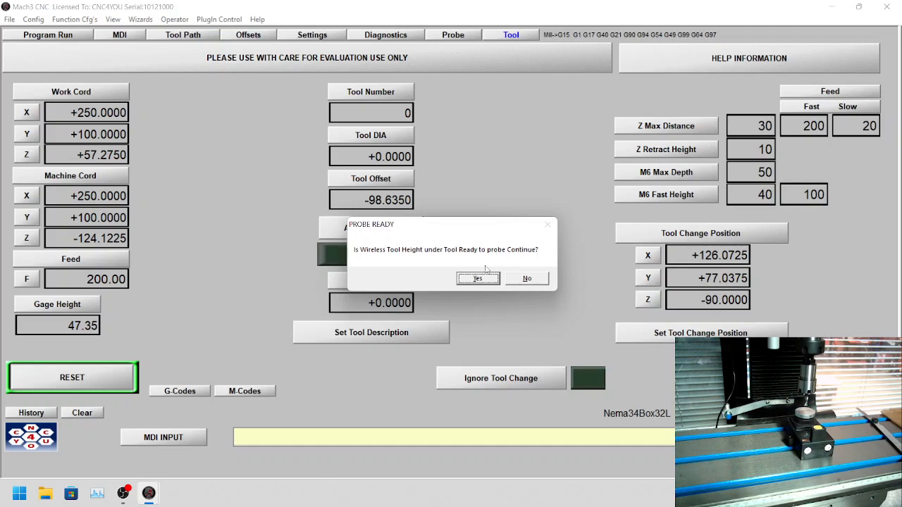
{"action": "left_click", "coordinate": [478, 278]}
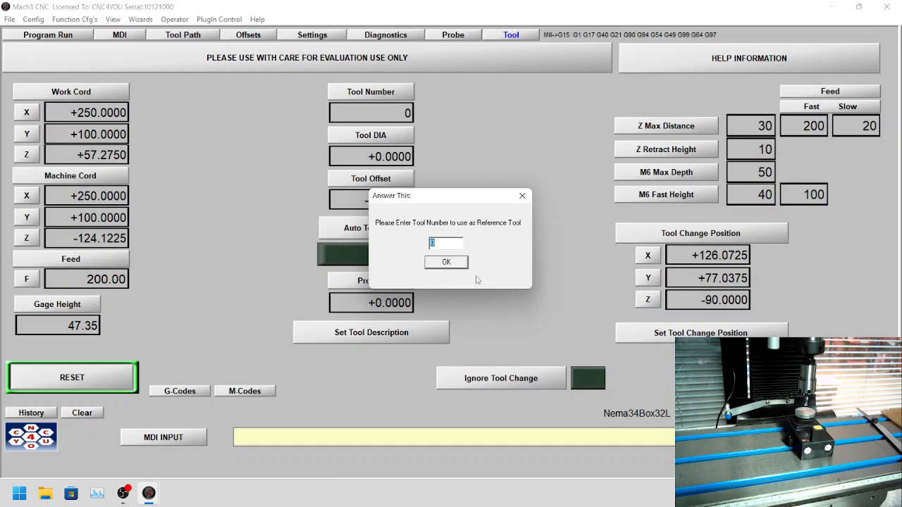
{"action": "left_click", "coordinate": [446, 262]}
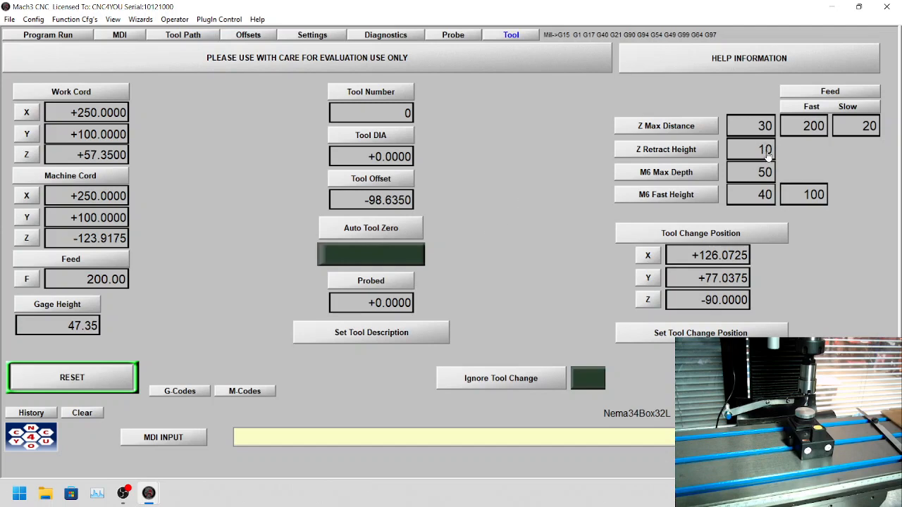
{"action": "mouse_move", "coordinate": [835, 188]}
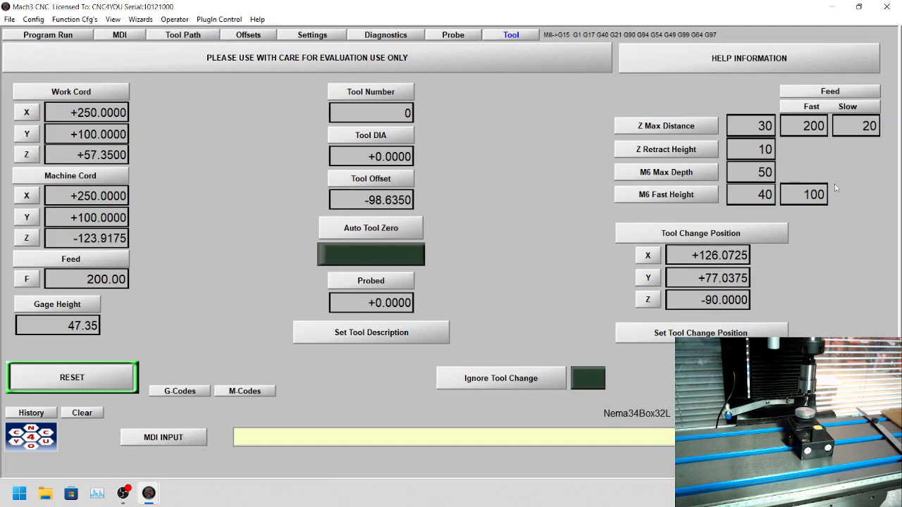
{"action": "mouse_move", "coordinate": [531, 242]}
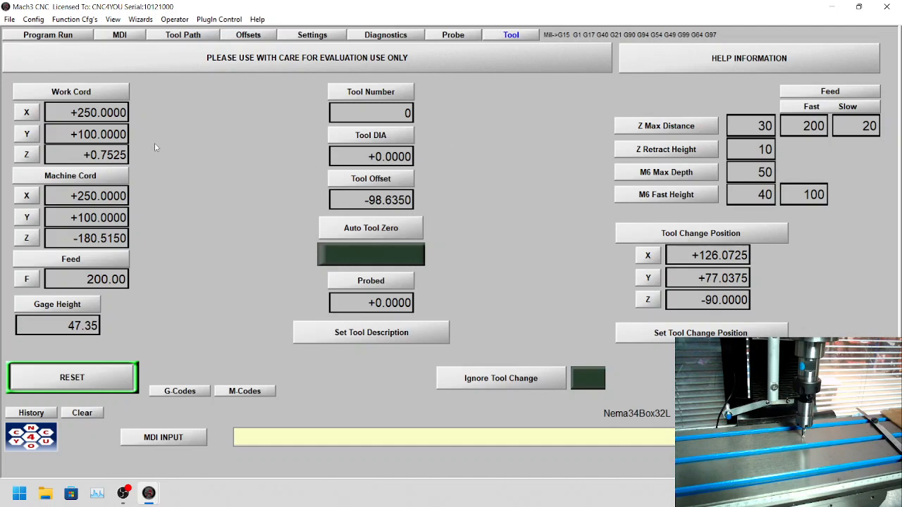
{"action": "mouse_move", "coordinate": [200, 156]}
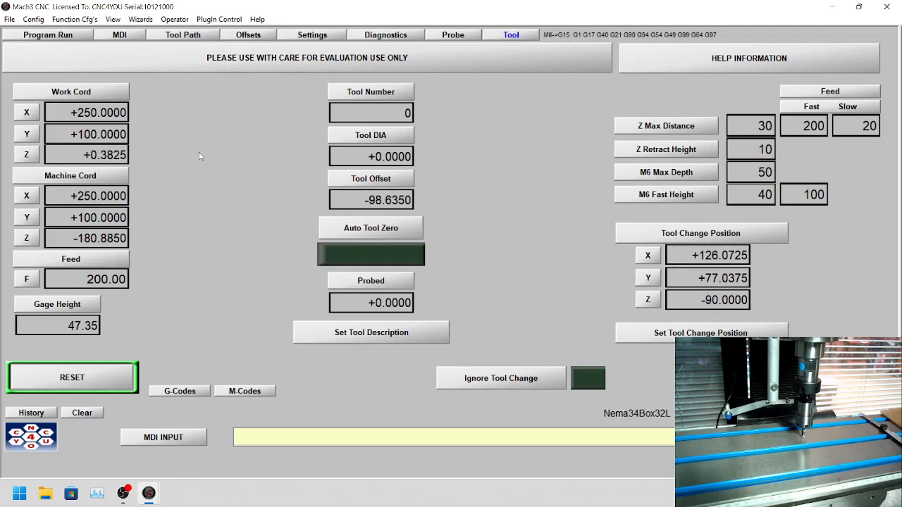
{"action": "mouse_move", "coordinate": [148, 160]}
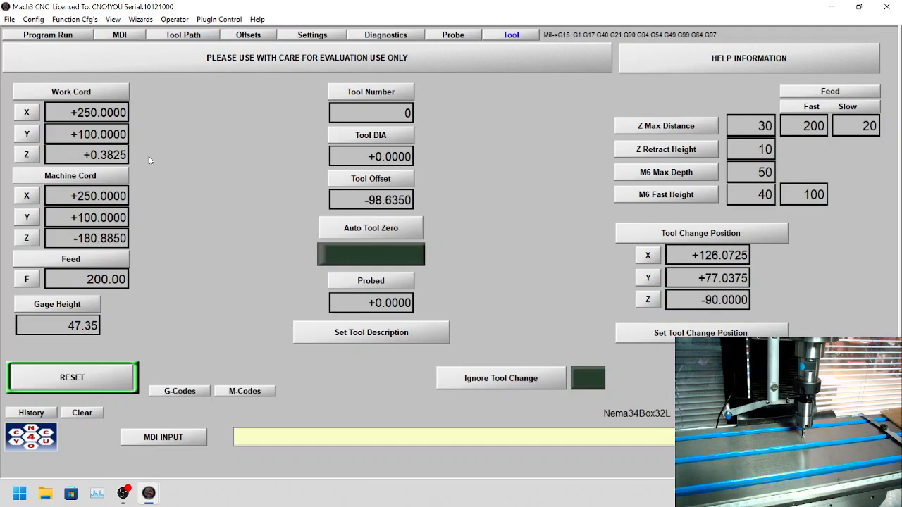
{"action": "mouse_move", "coordinate": [110, 175]}
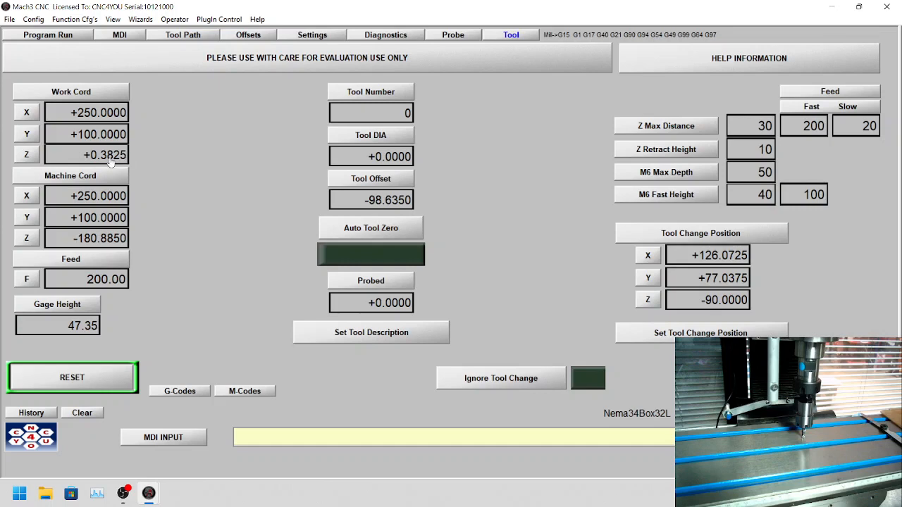
{"action": "mouse_move", "coordinate": [148, 165]}
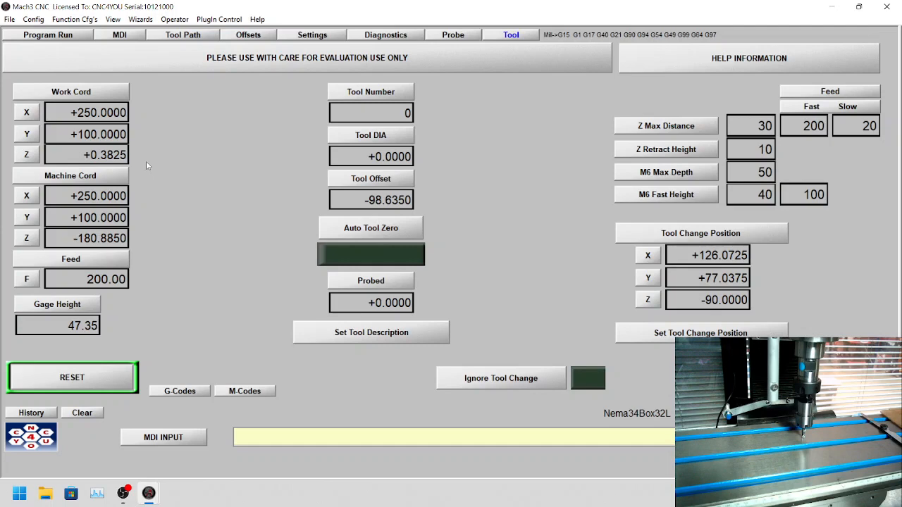
{"action": "mouse_move", "coordinate": [109, 272]}
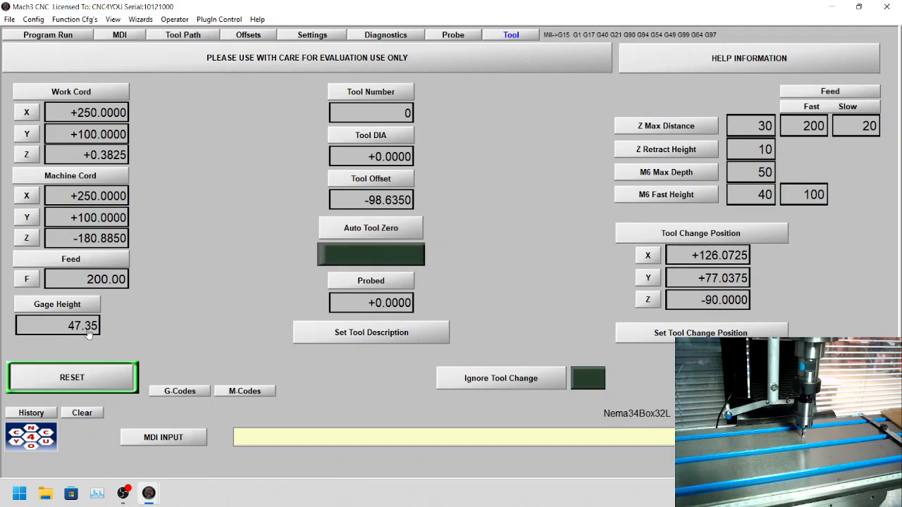
{"action": "mouse_move", "coordinate": [201, 319]}
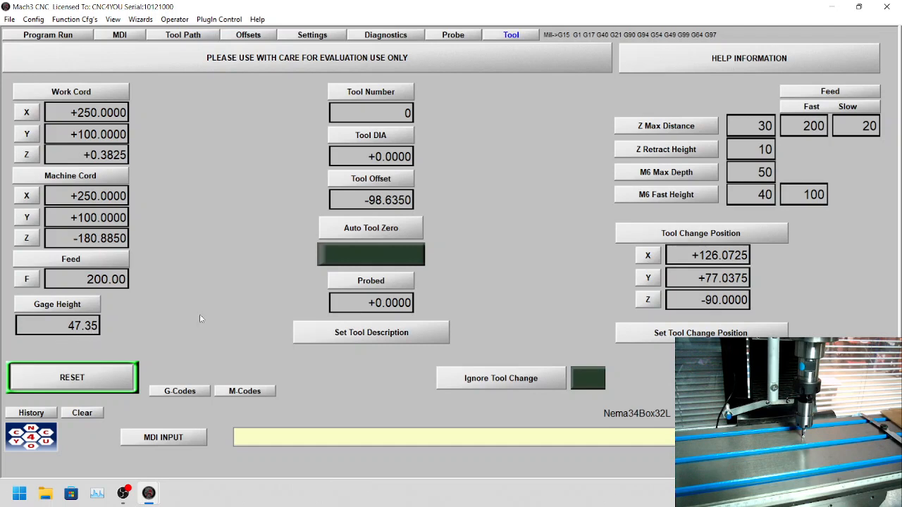
{"action": "mouse_move", "coordinate": [102, 222]}
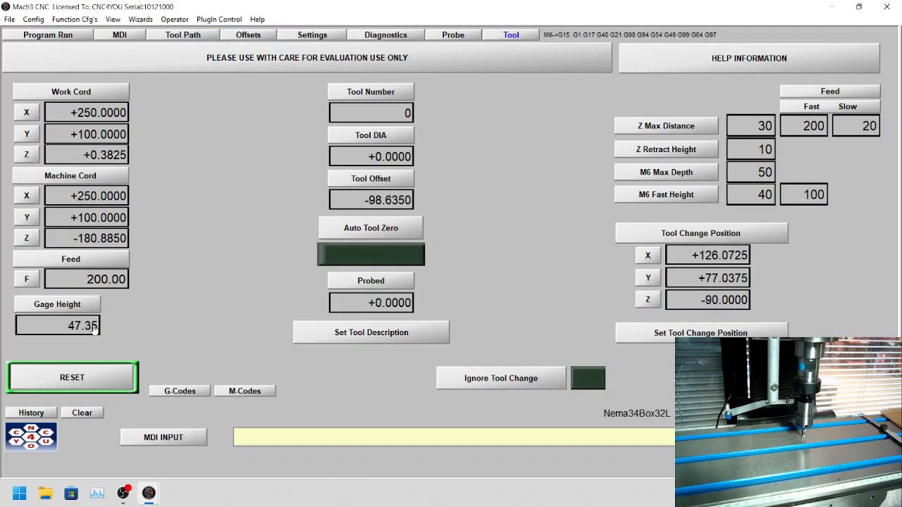
{"action": "mouse_move", "coordinate": [126, 334]}
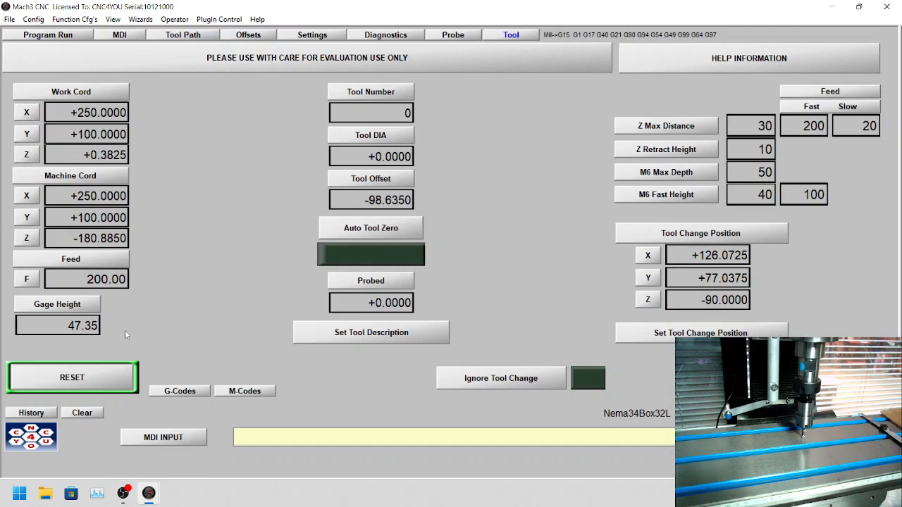
{"action": "mouse_move", "coordinate": [88, 336]}
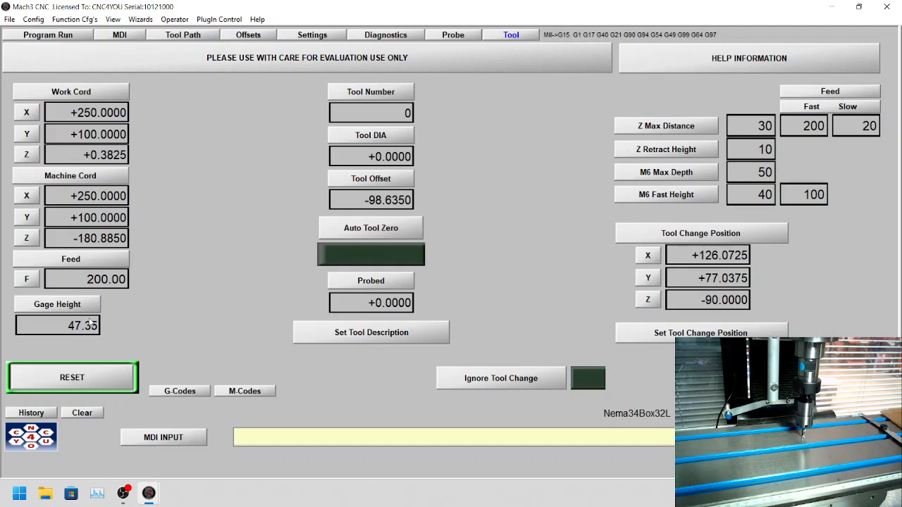
{"action": "mouse_move", "coordinate": [90, 323]}
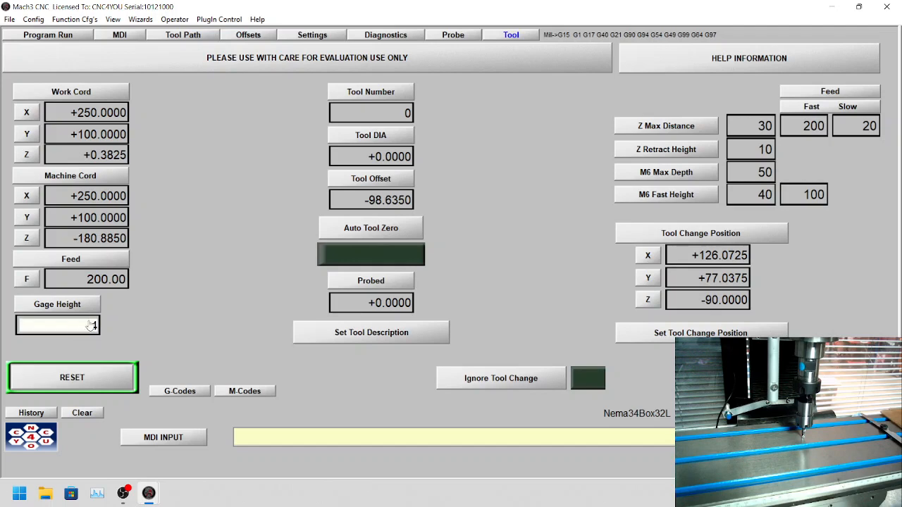
- Enter 47.1 as the new Gage Height, replacing 47.35
{"action": "type", "text": "47.1"}
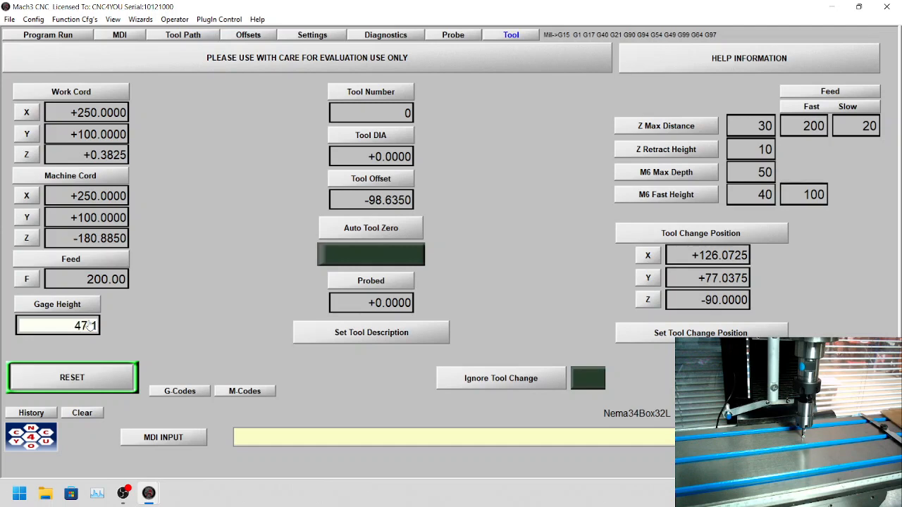